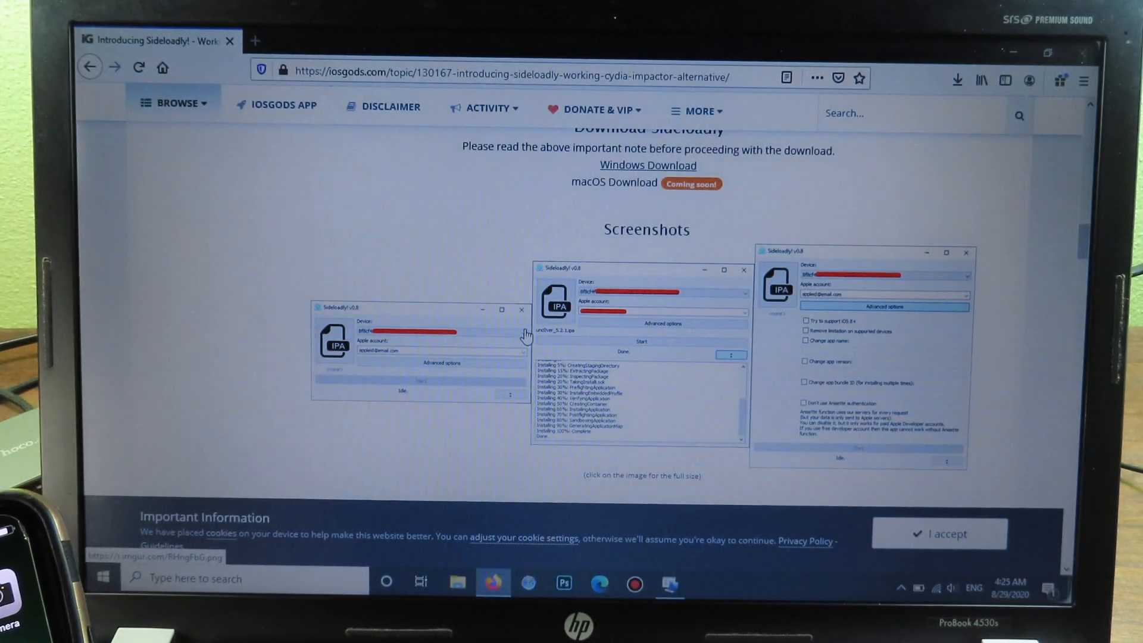
- Request the SideloadlySetup.exe Windows download from the Download Sideloadly section, then dismiss the prompt
scroll("up", 3)
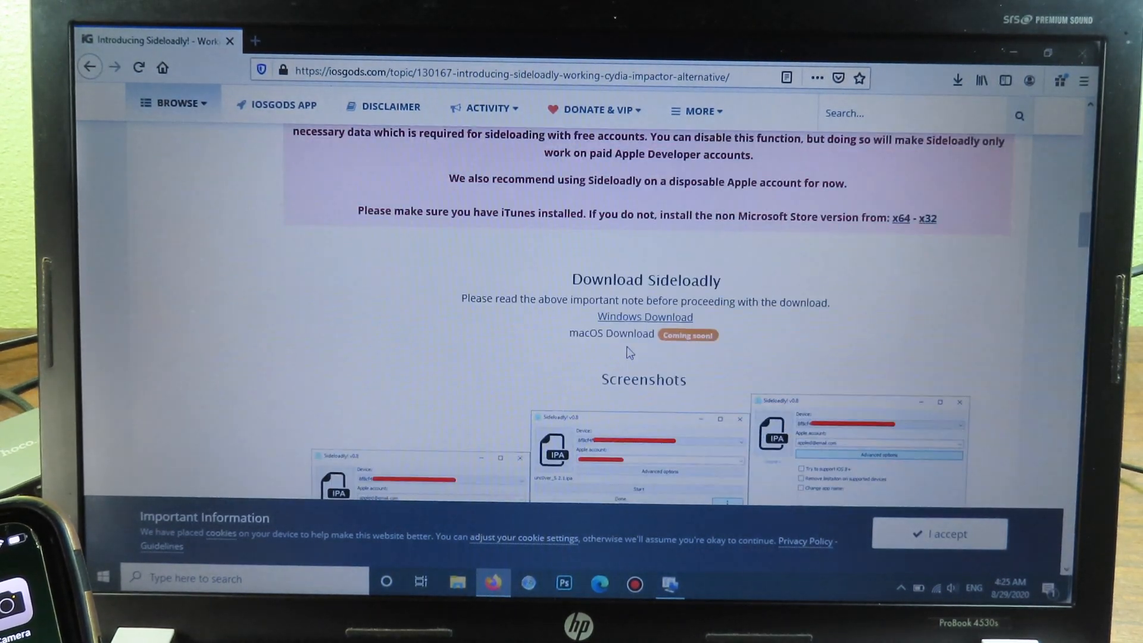
scroll("down", 3)
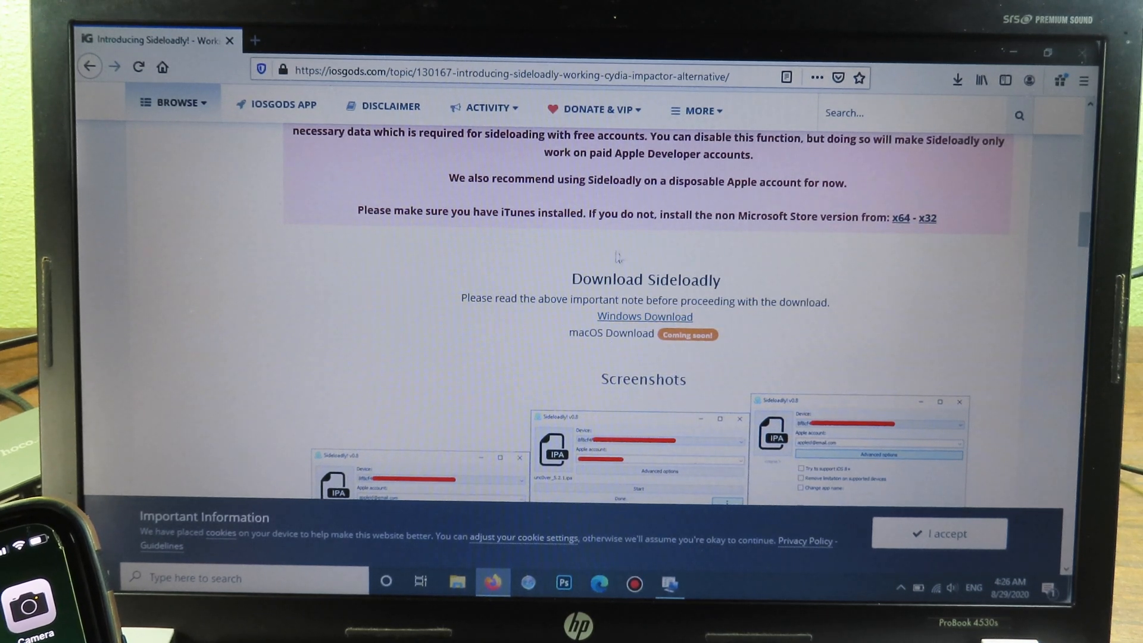
mouse_move(601, 366)
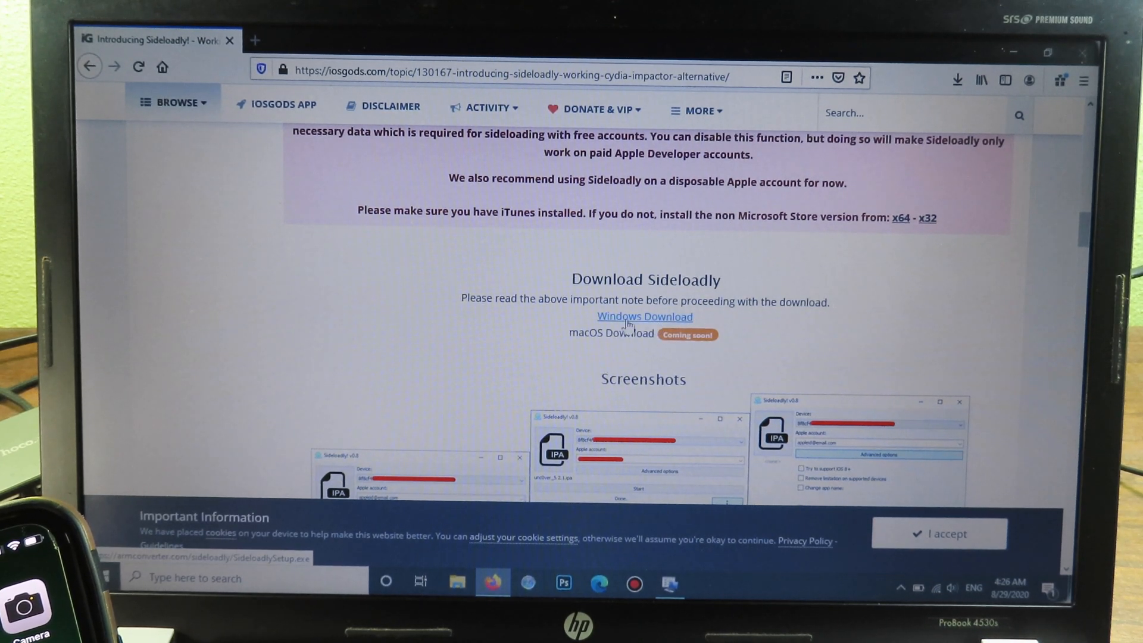
left_click(644, 316)
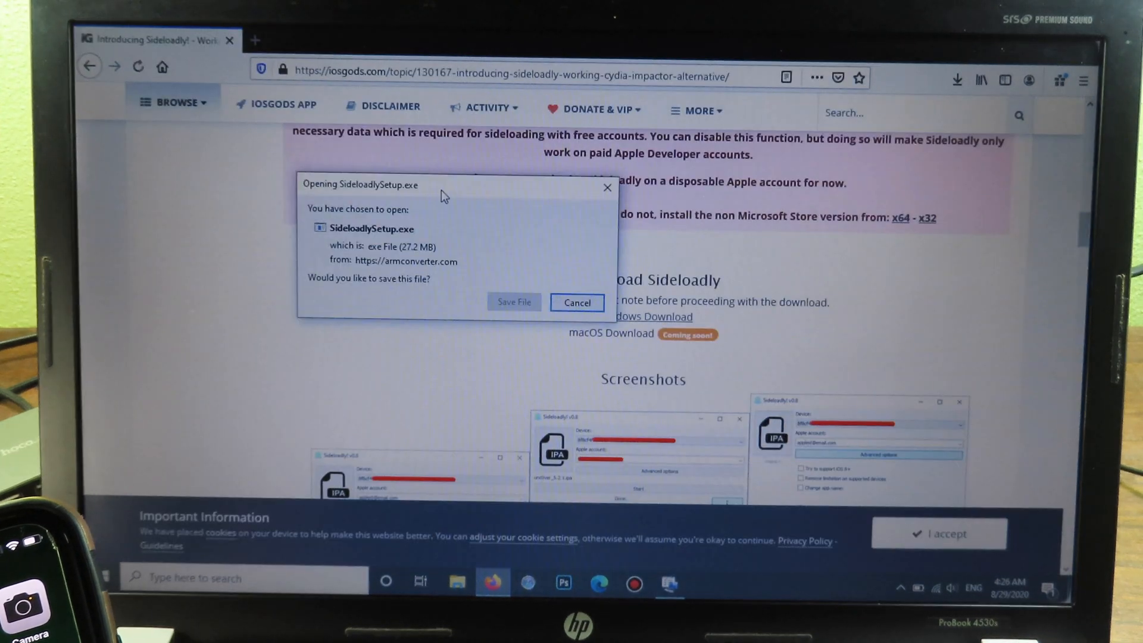
left_click_drag(445, 184, 459, 148)
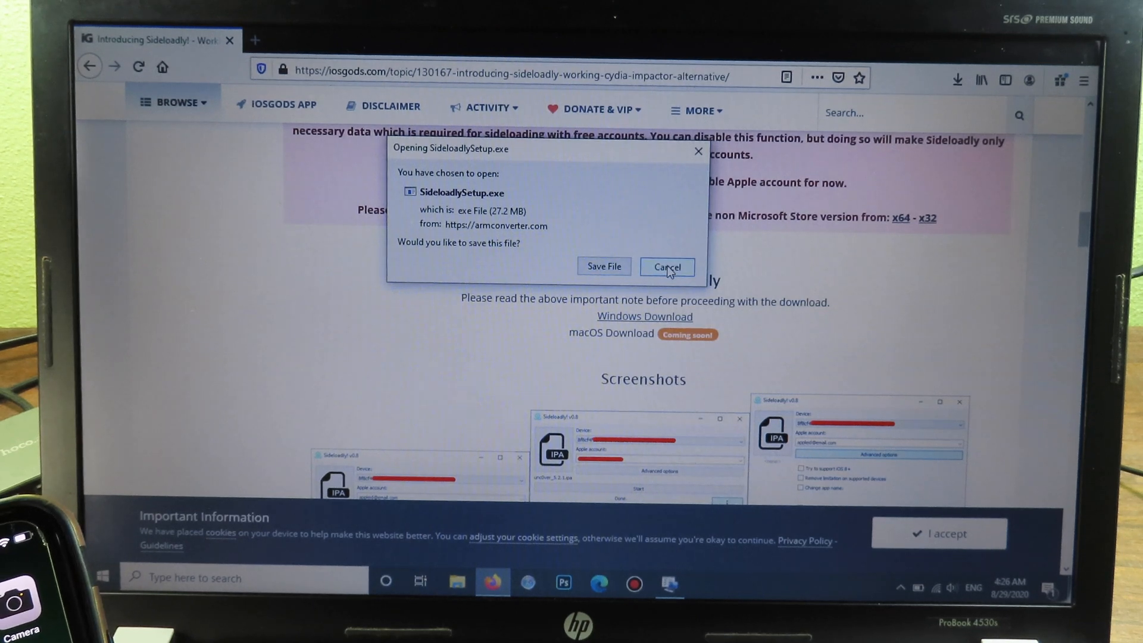
left_click(666, 266)
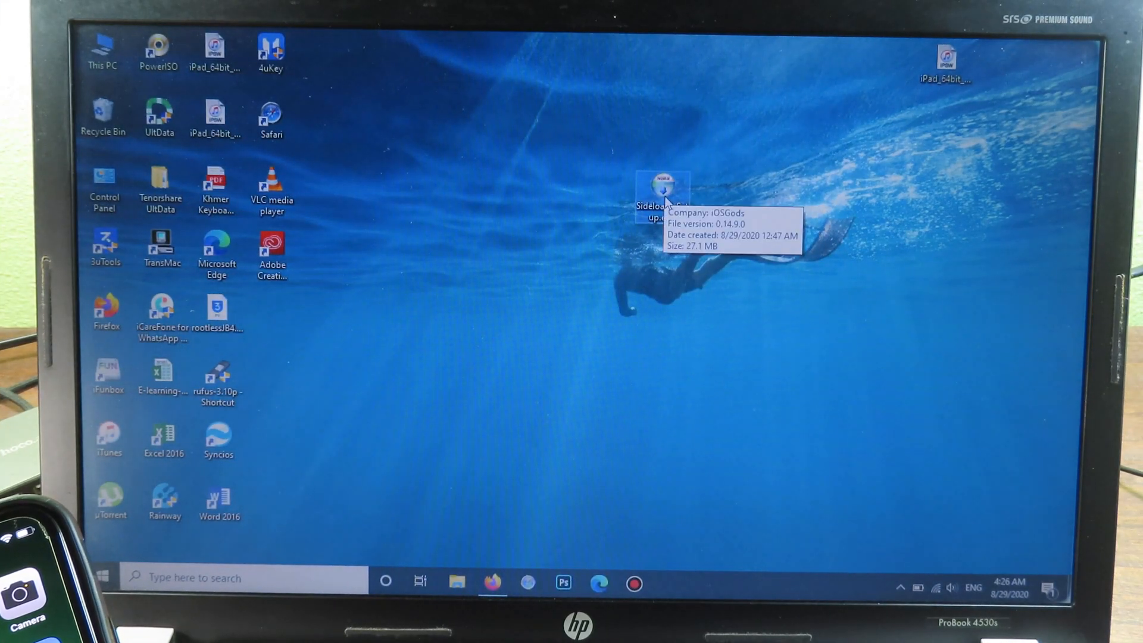
- Run SideloadlySetup as administrator, install v0.14.9 with defaults, and finish with Run Sideloadly checked
right_click(662, 186)
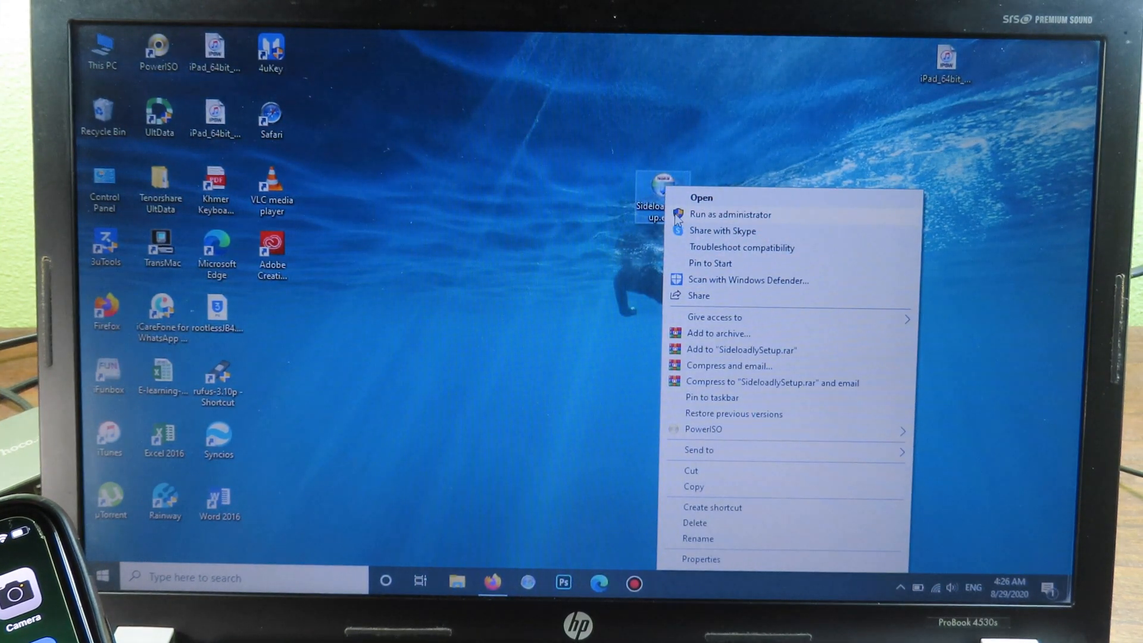
left_click(730, 214)
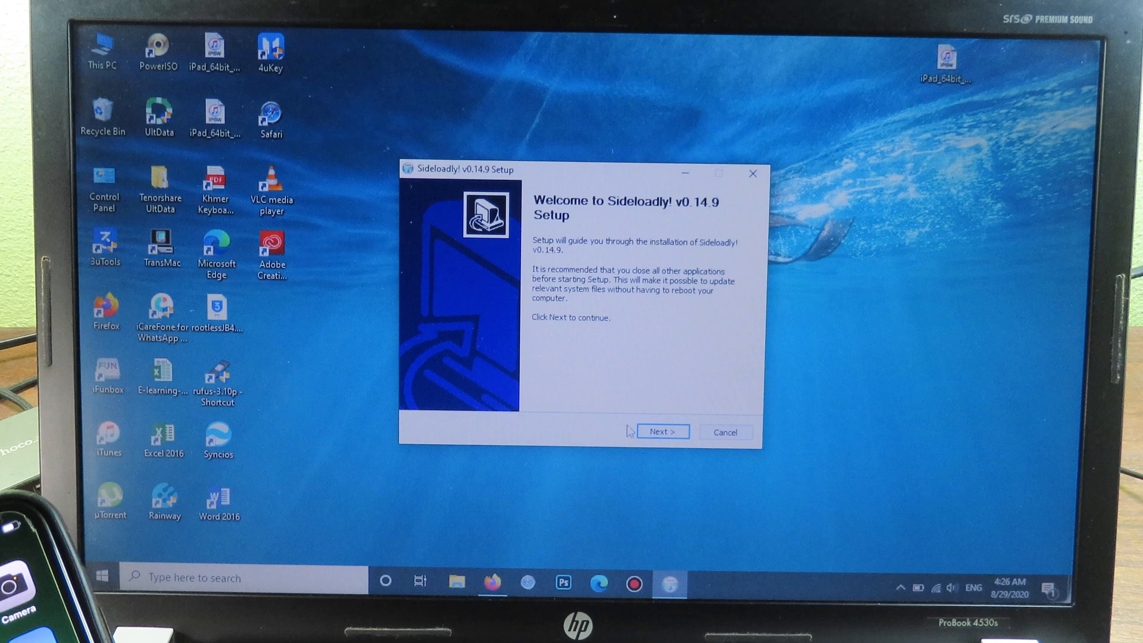
left_click(662, 431)
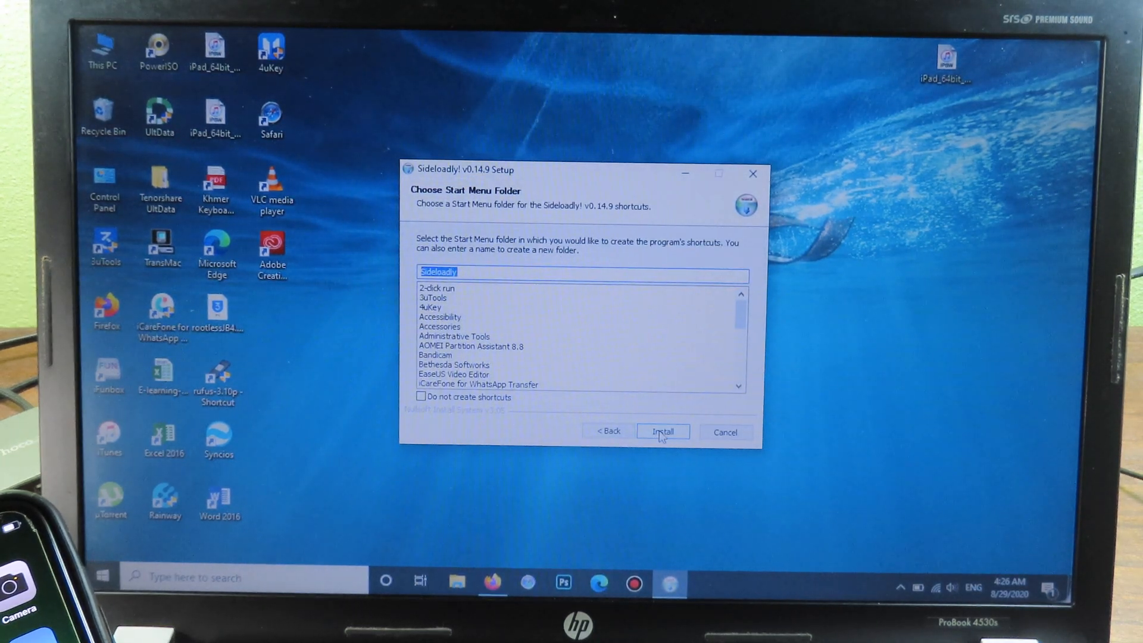
left_click(662, 431)
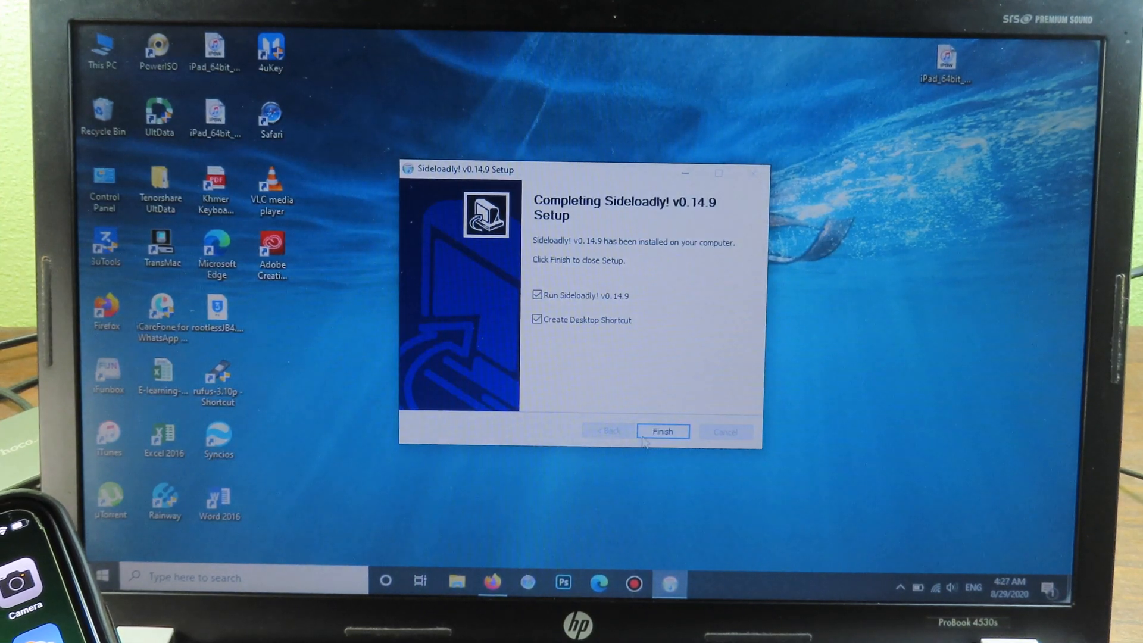
left_click(662, 431)
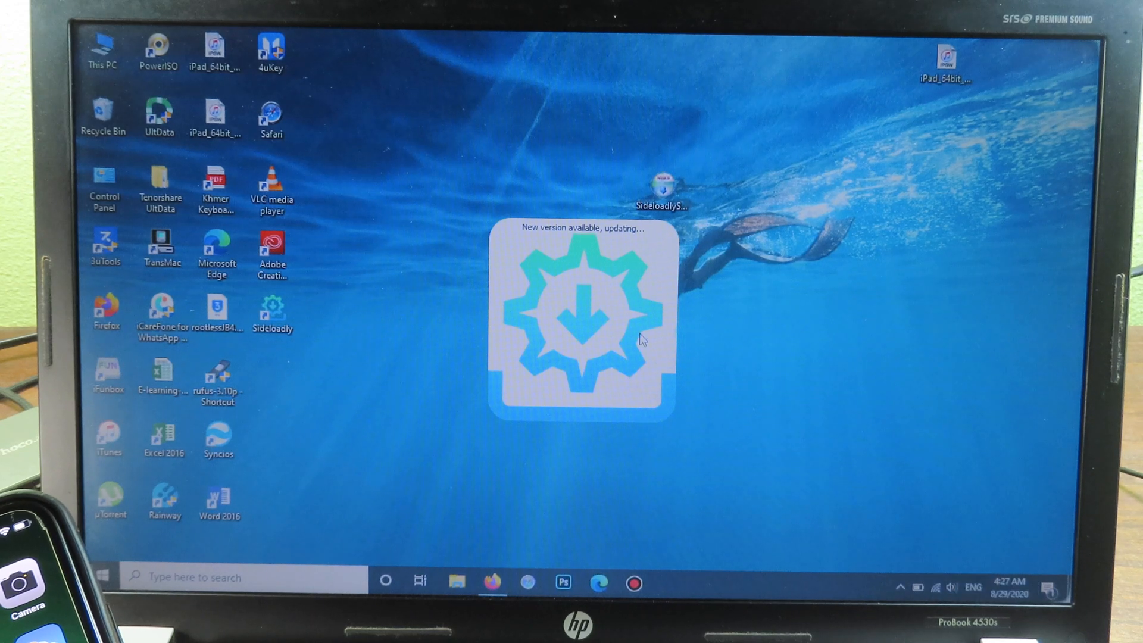
mouse_move(648, 212)
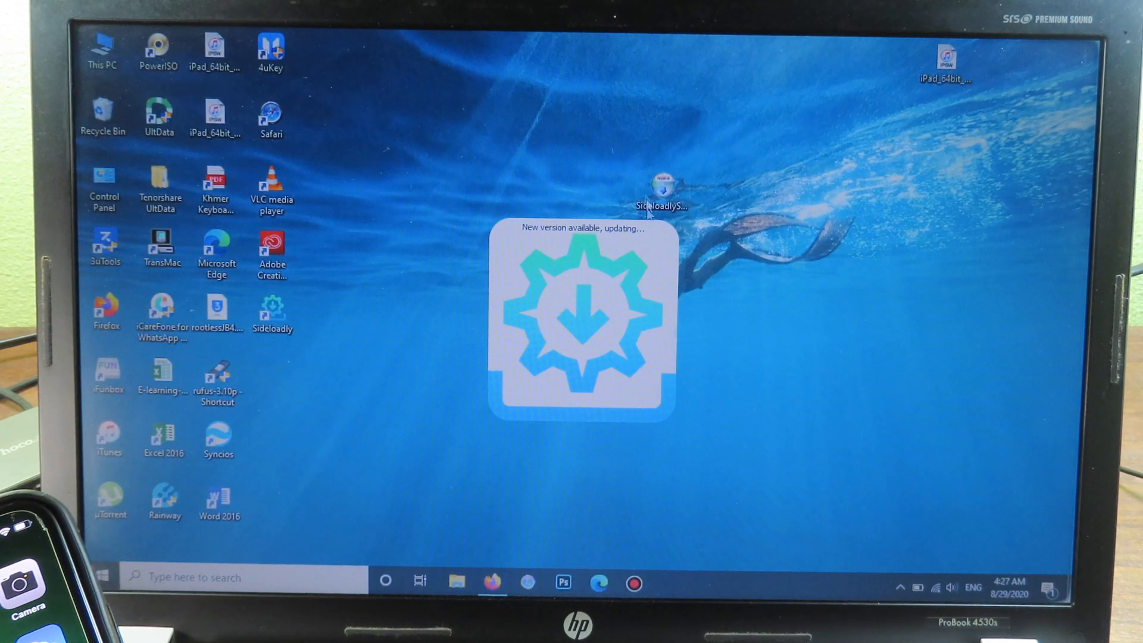
mouse_move(807, 407)
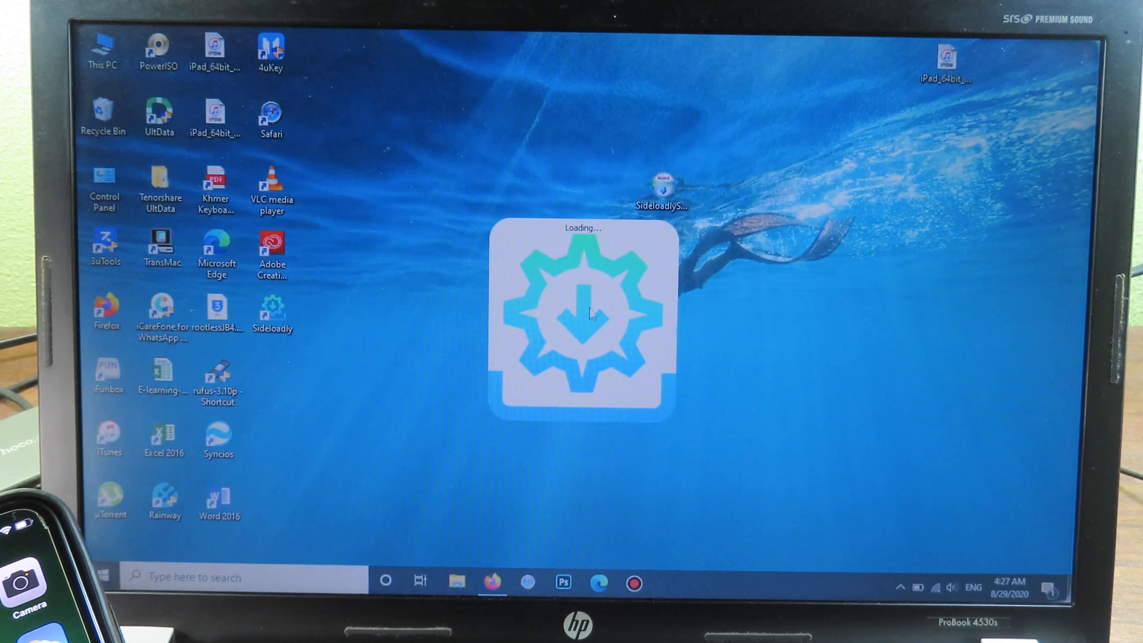
mouse_move(587, 201)
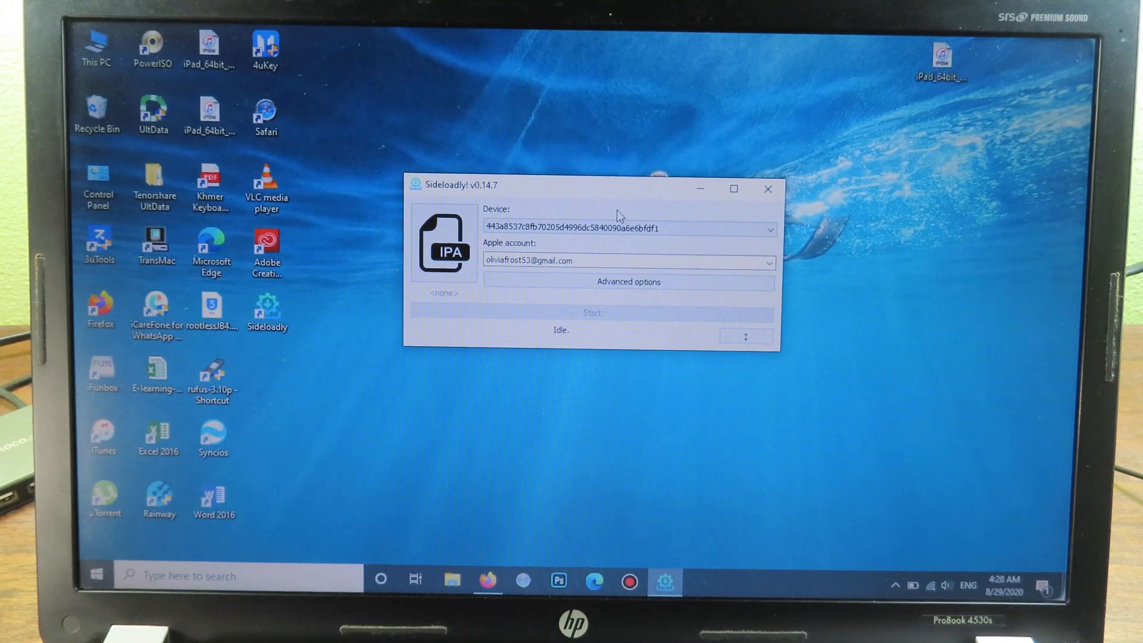
mouse_move(583, 202)
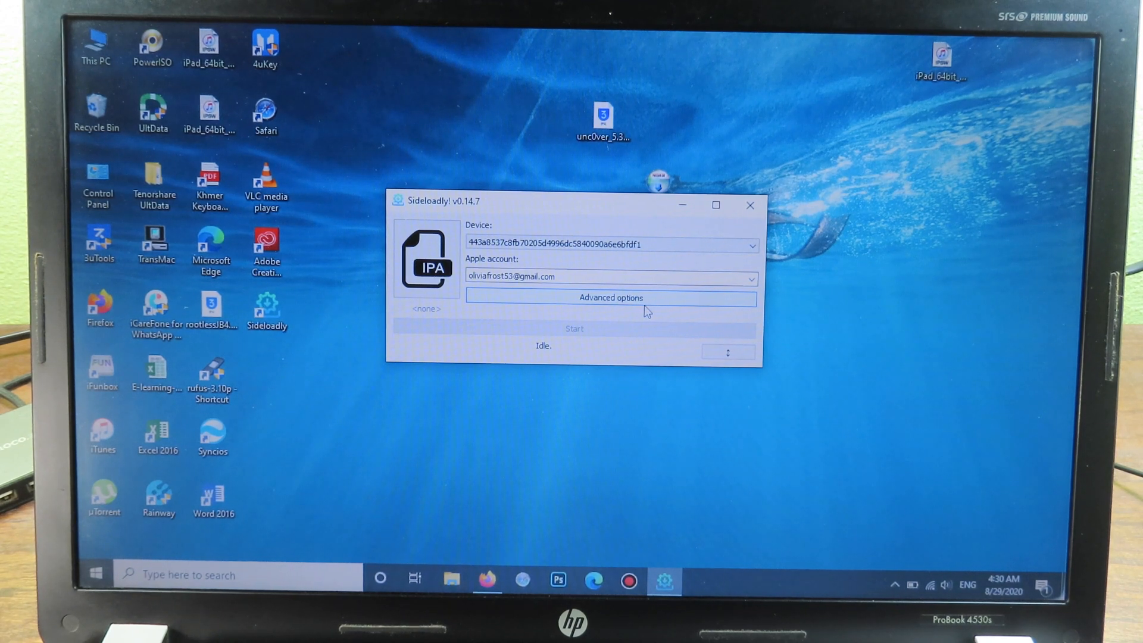
- Request unc0ver v5.3.1 from the unc0ver.dev tab and dismiss the download prompt
left_click(486, 580)
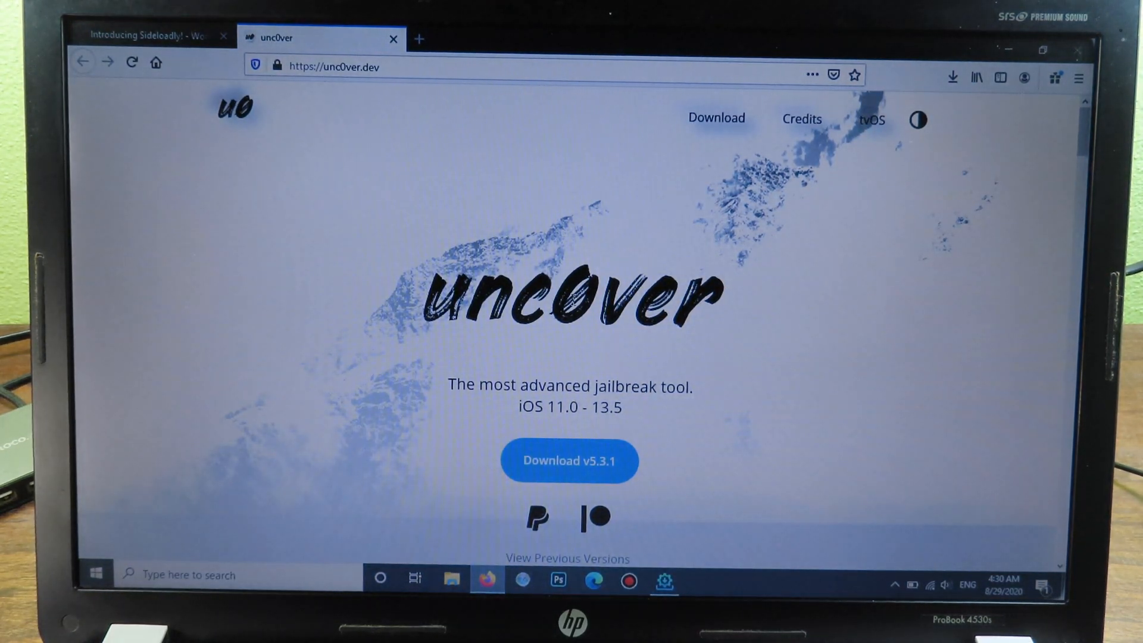
scroll("down", 3)
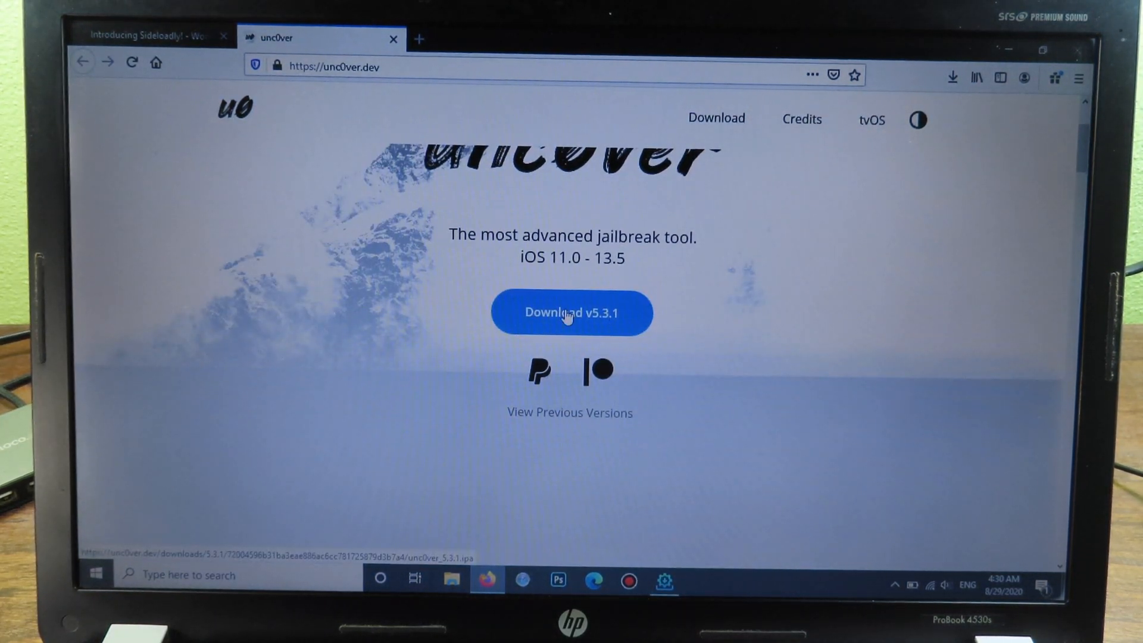
left_click(571, 312)
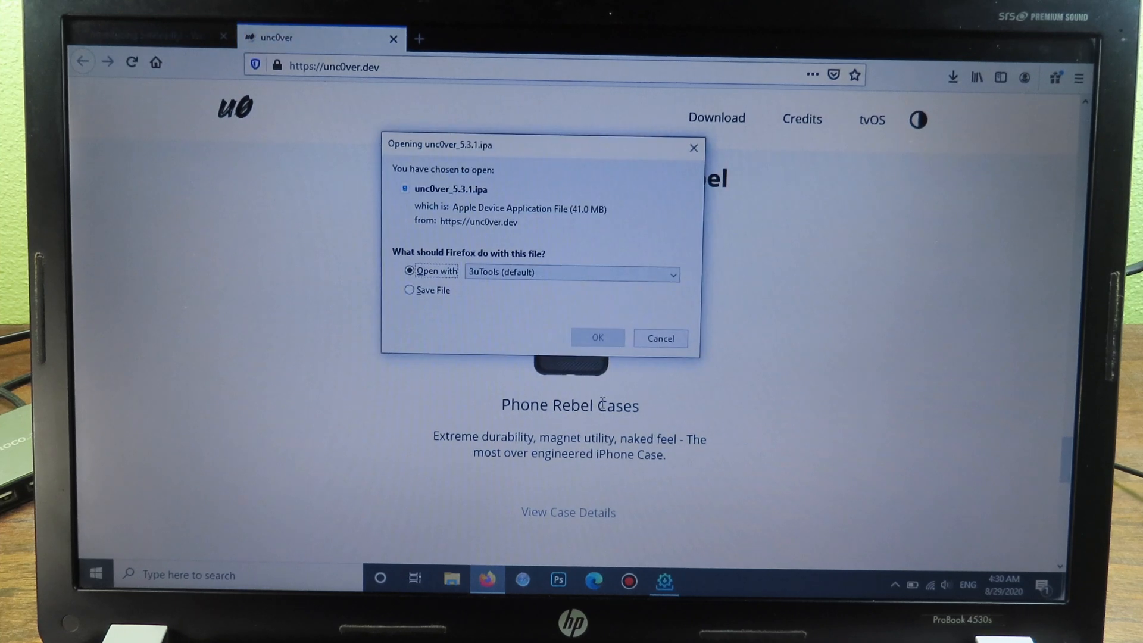
left_click(409, 289)
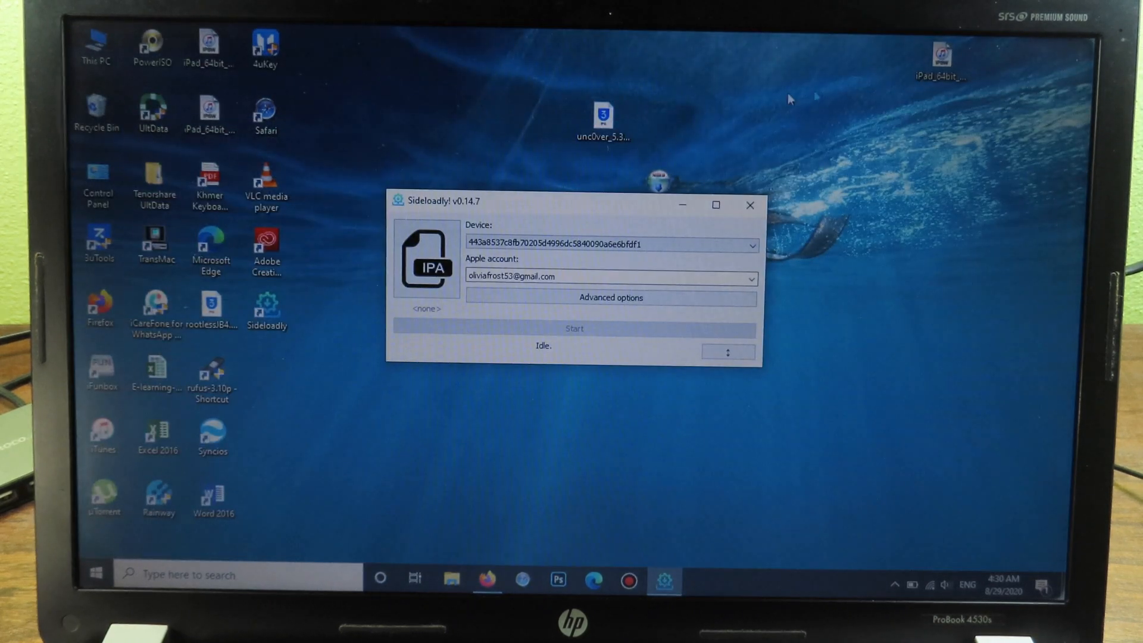
- Bring Sideloadly forward and choose unc0ver_5.3.1.ipa from the Desktop as the IPA file
left_click(601, 120)
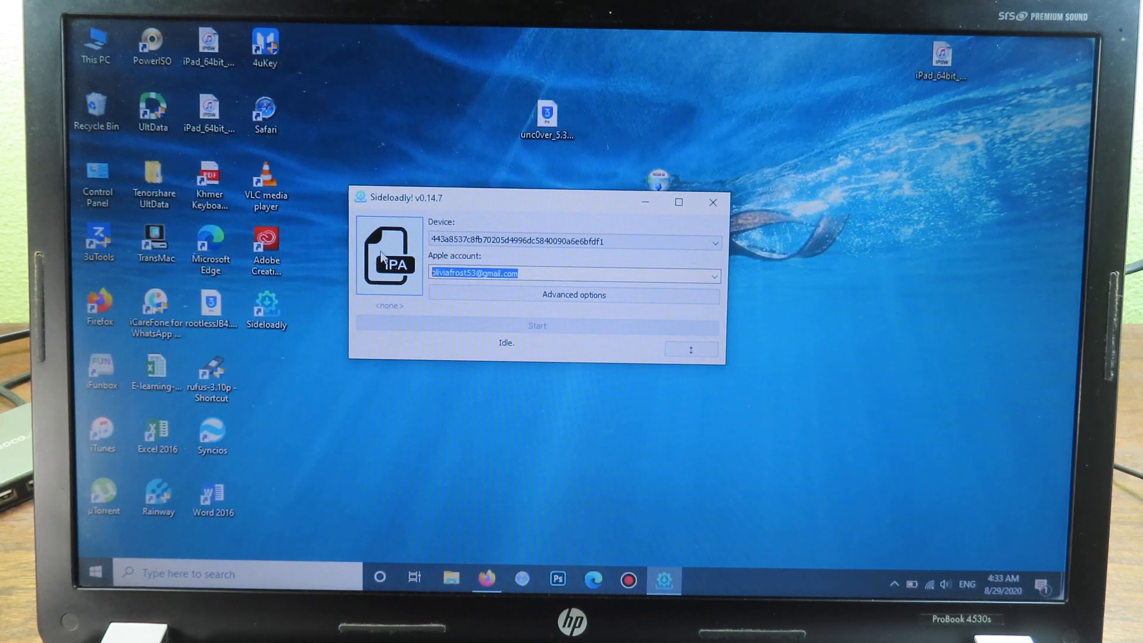
left_click(389, 256)
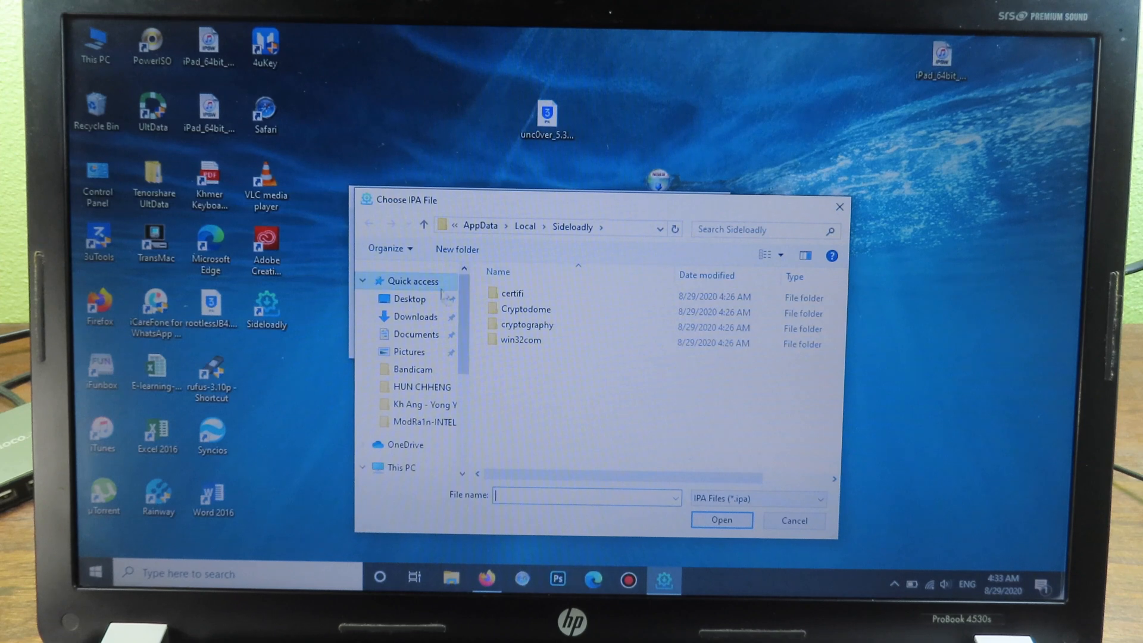
left_click(409, 299)
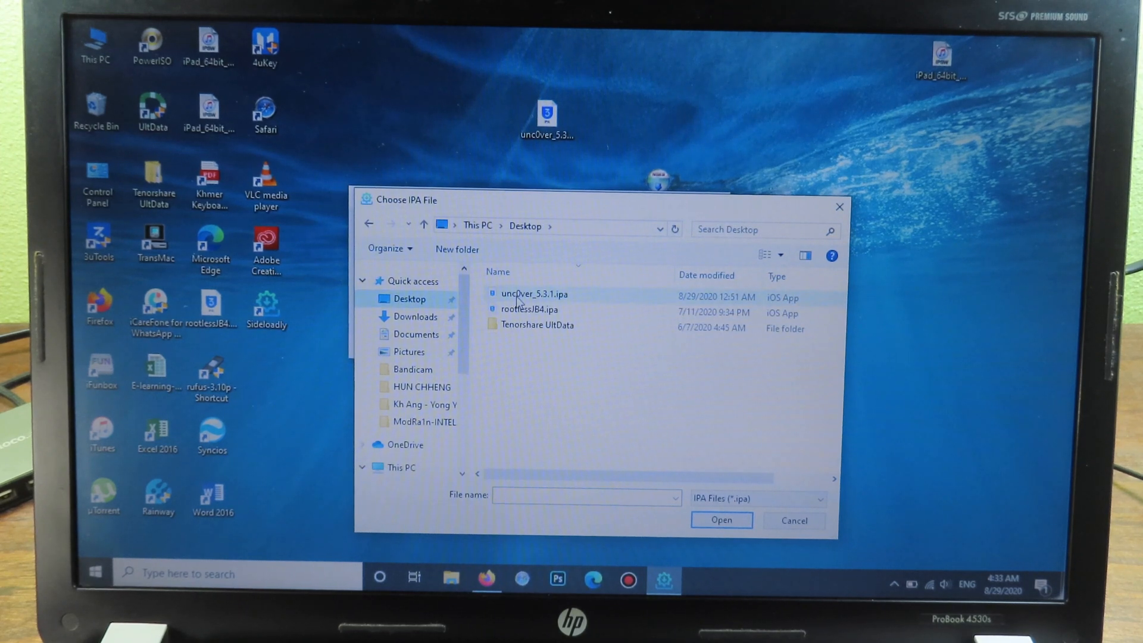
left_click(720, 520)
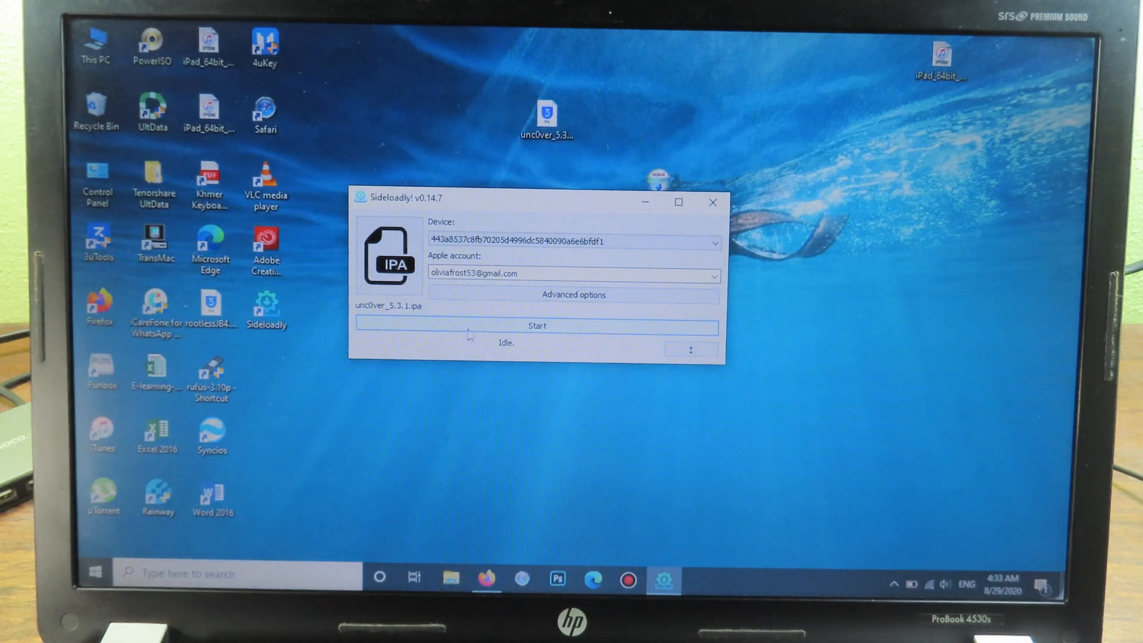
left_click(536, 325)
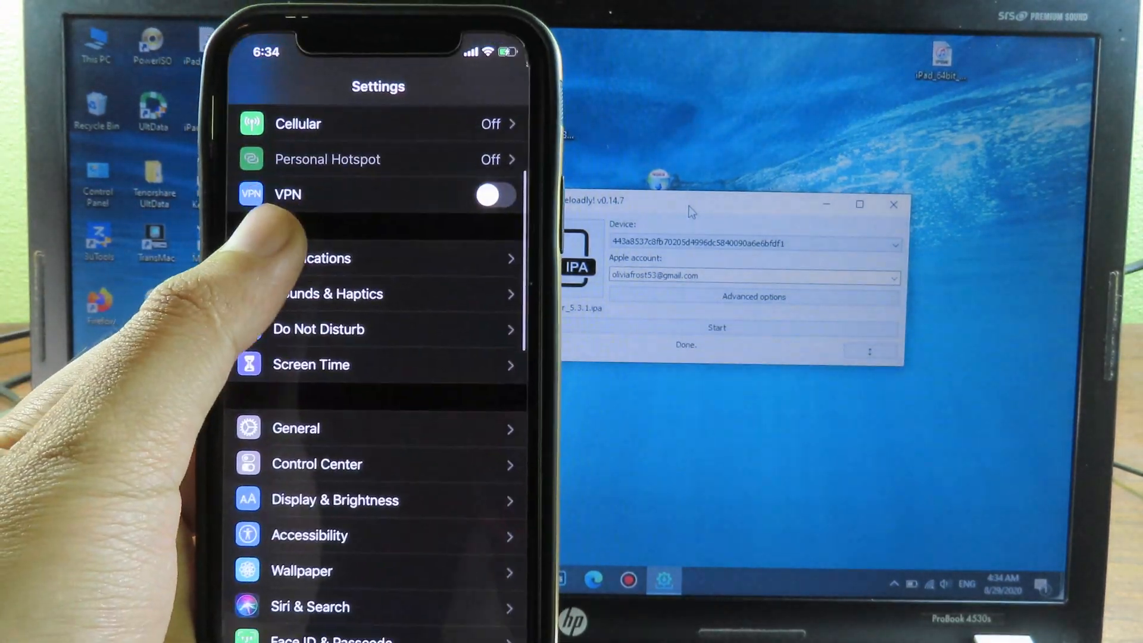
- Check General > Profiles & Device Management, then launch unc0ver from the home screen
left_click(296, 428)
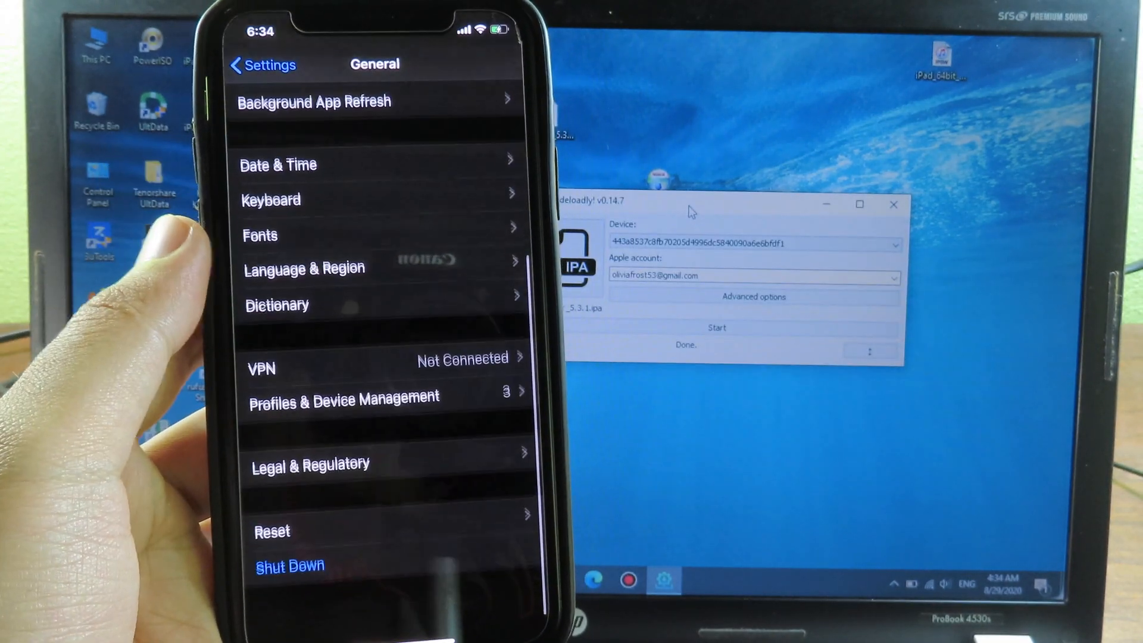
left_click(343, 396)
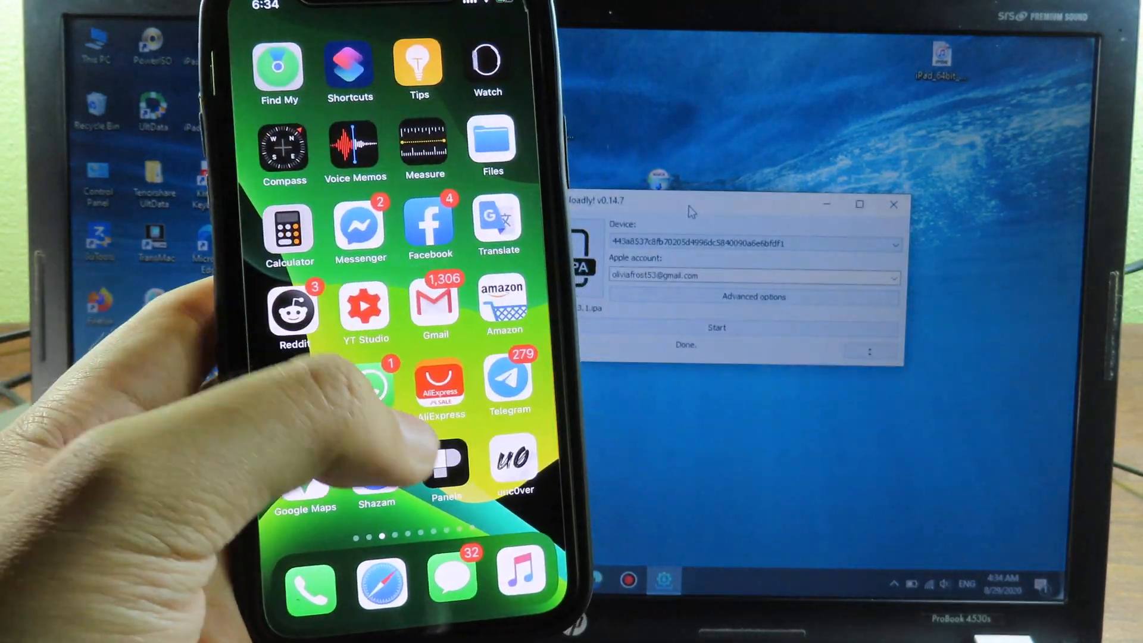
left_click(514, 463)
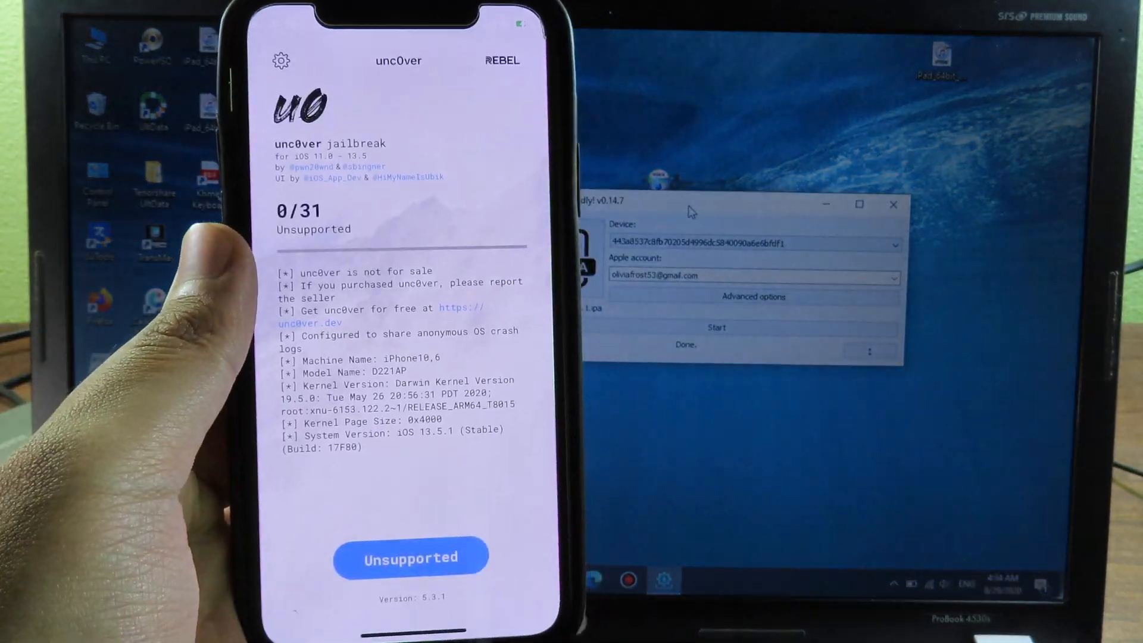